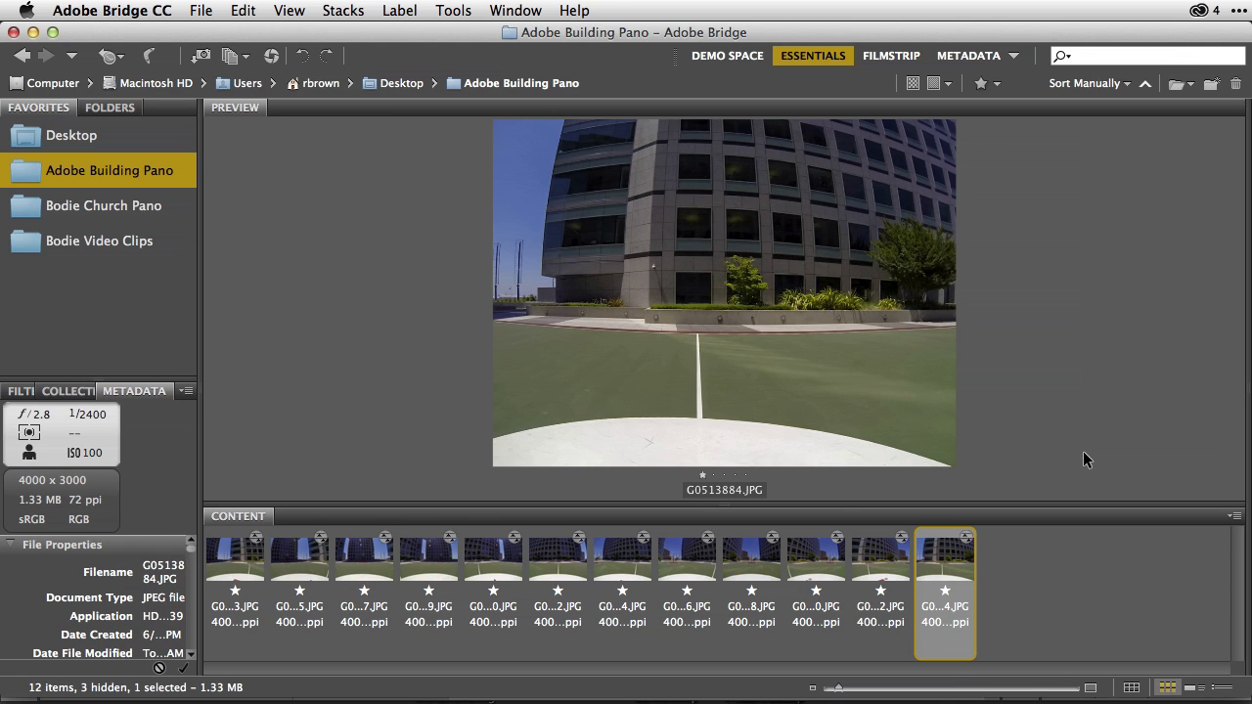
Preview the building shots one by one in Bridge, including G0453844, G0433840, G0403835, G0393833 and G0413837.
left_click(687, 558)
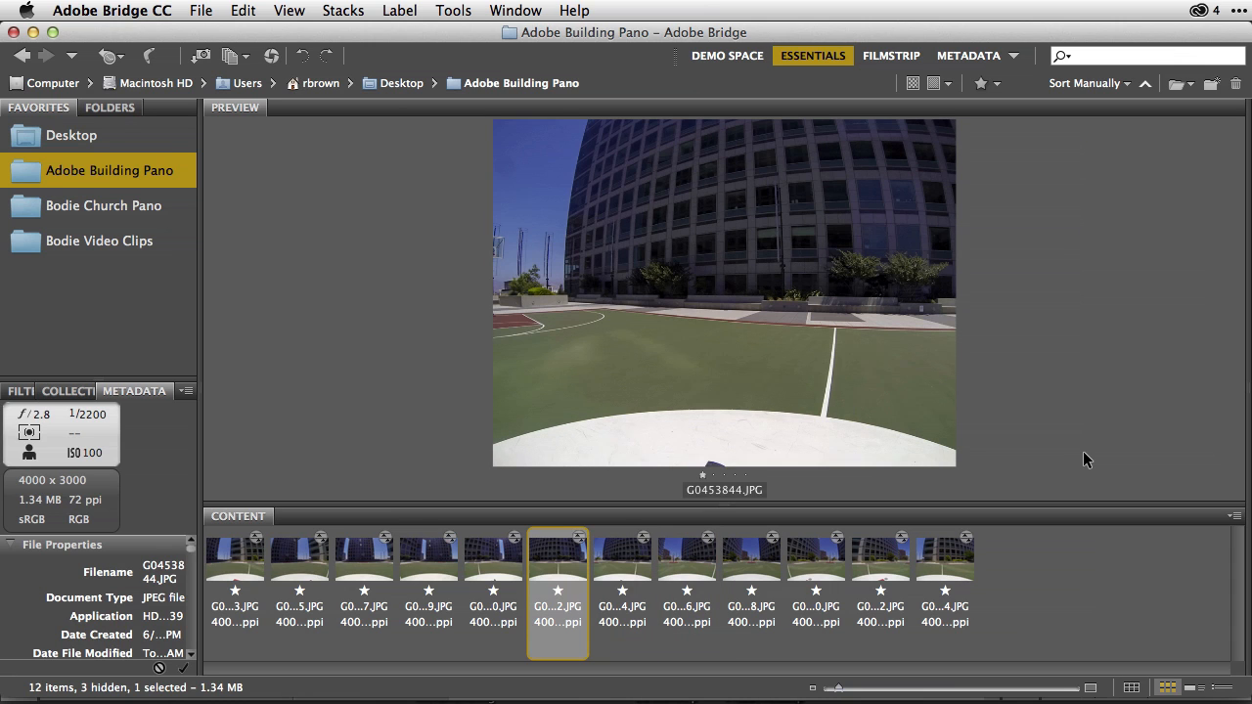
left_click(493, 567)
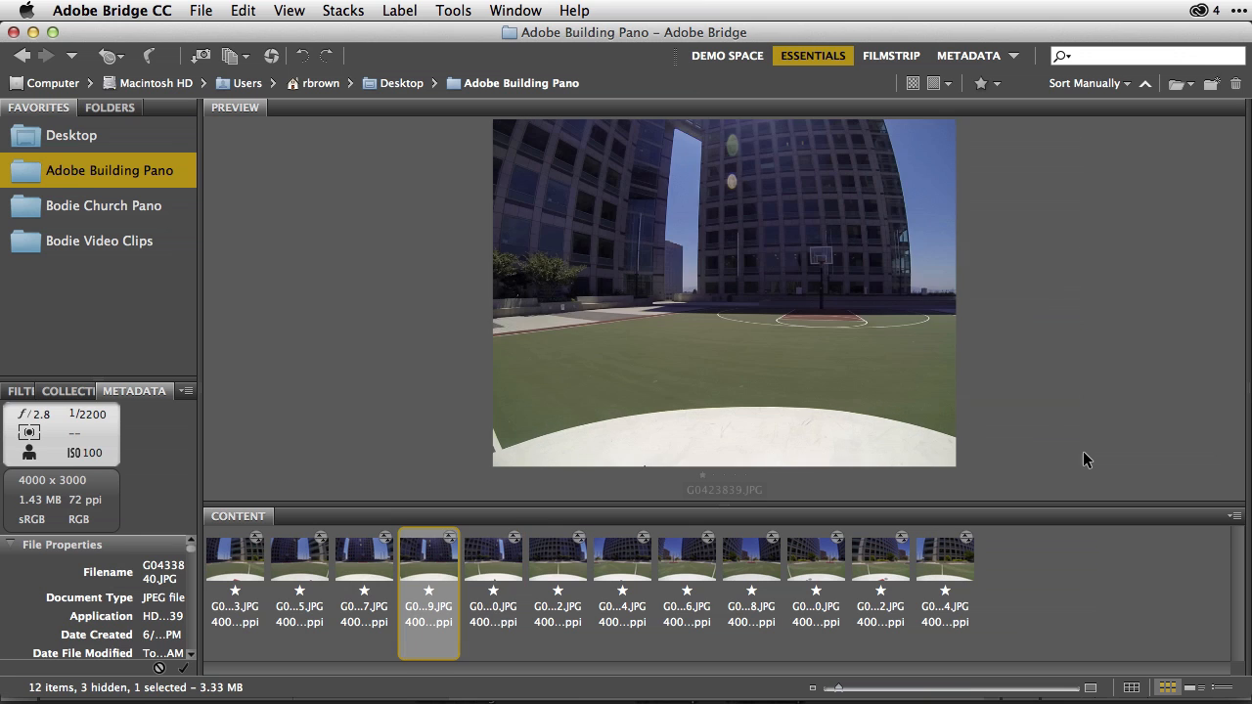
left_click(299, 557)
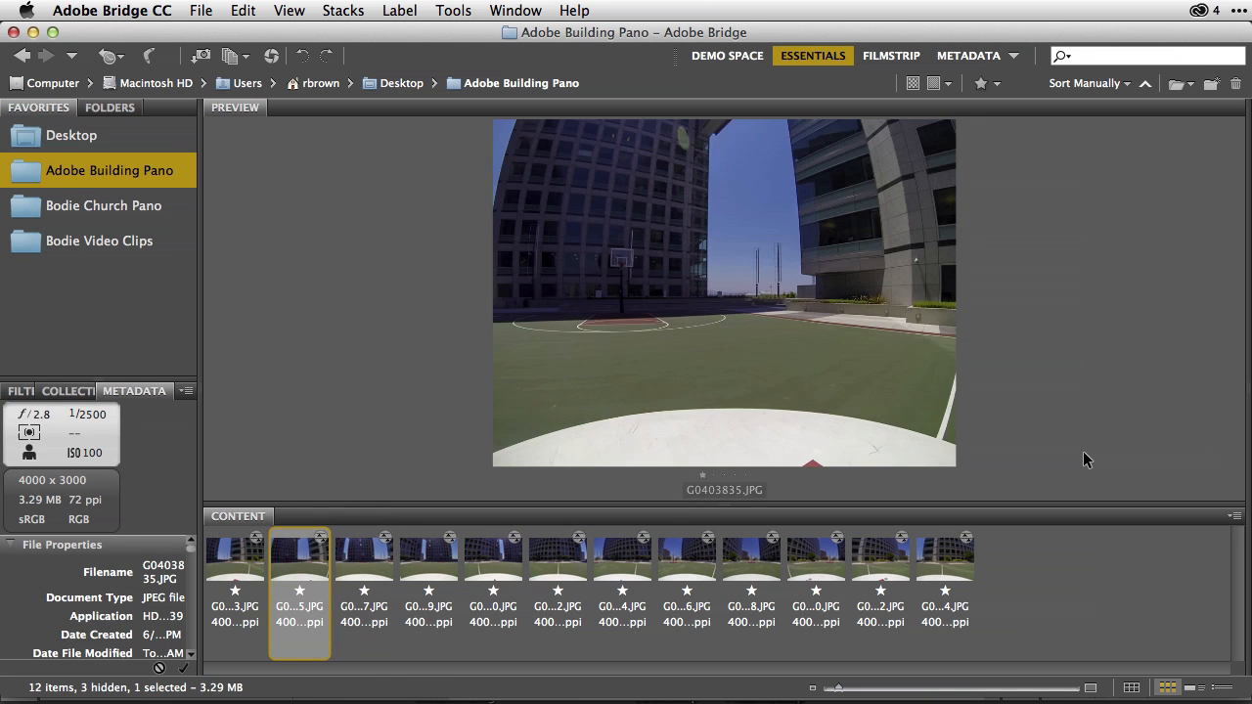
left_click(234, 557)
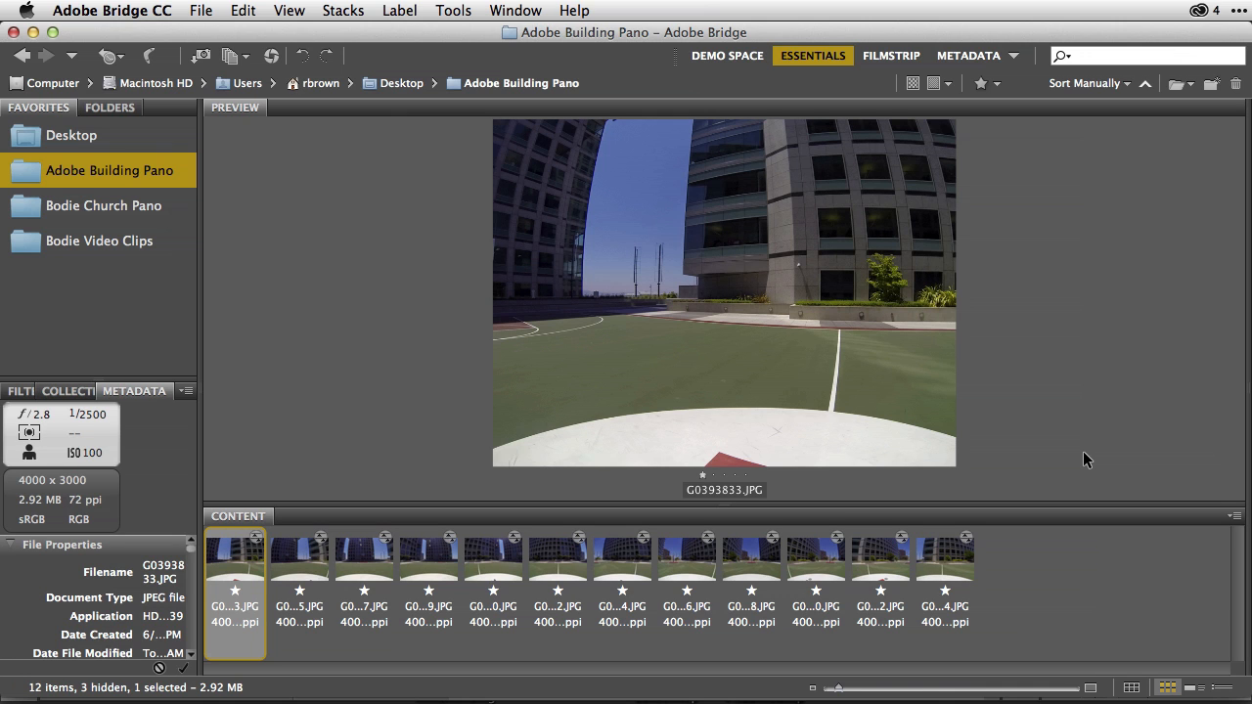
left_click(300, 571)
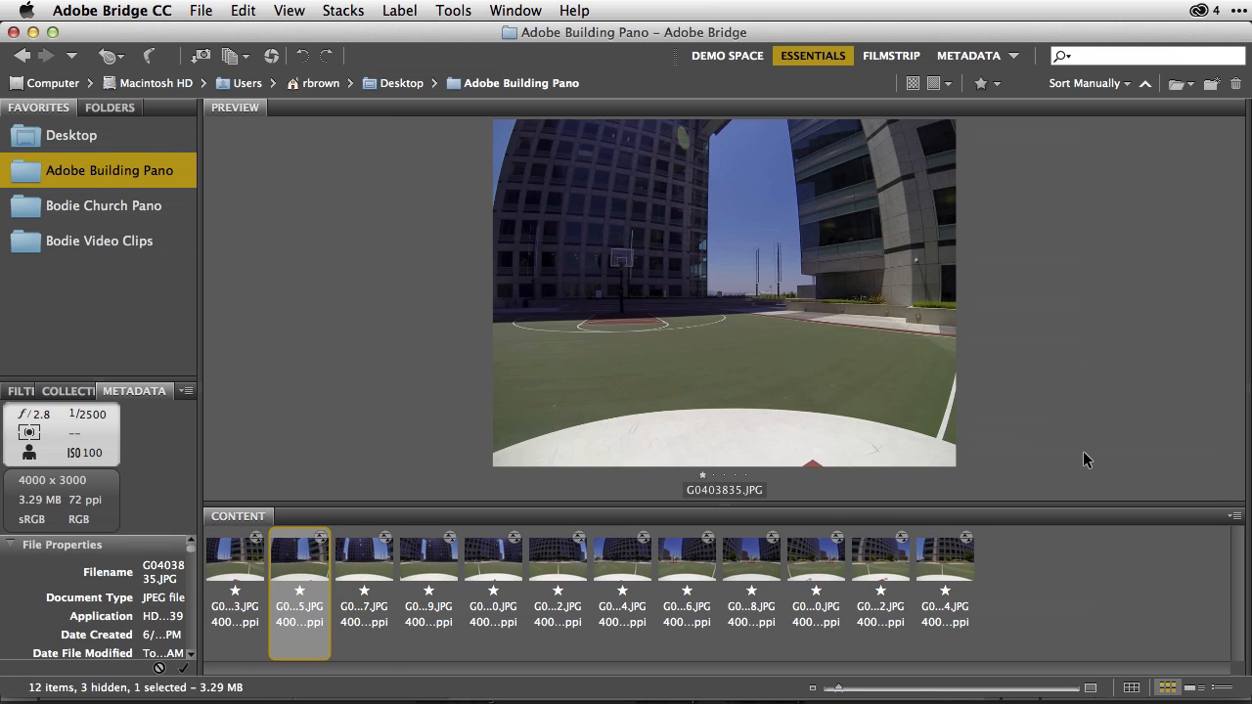
left_click(363, 557)
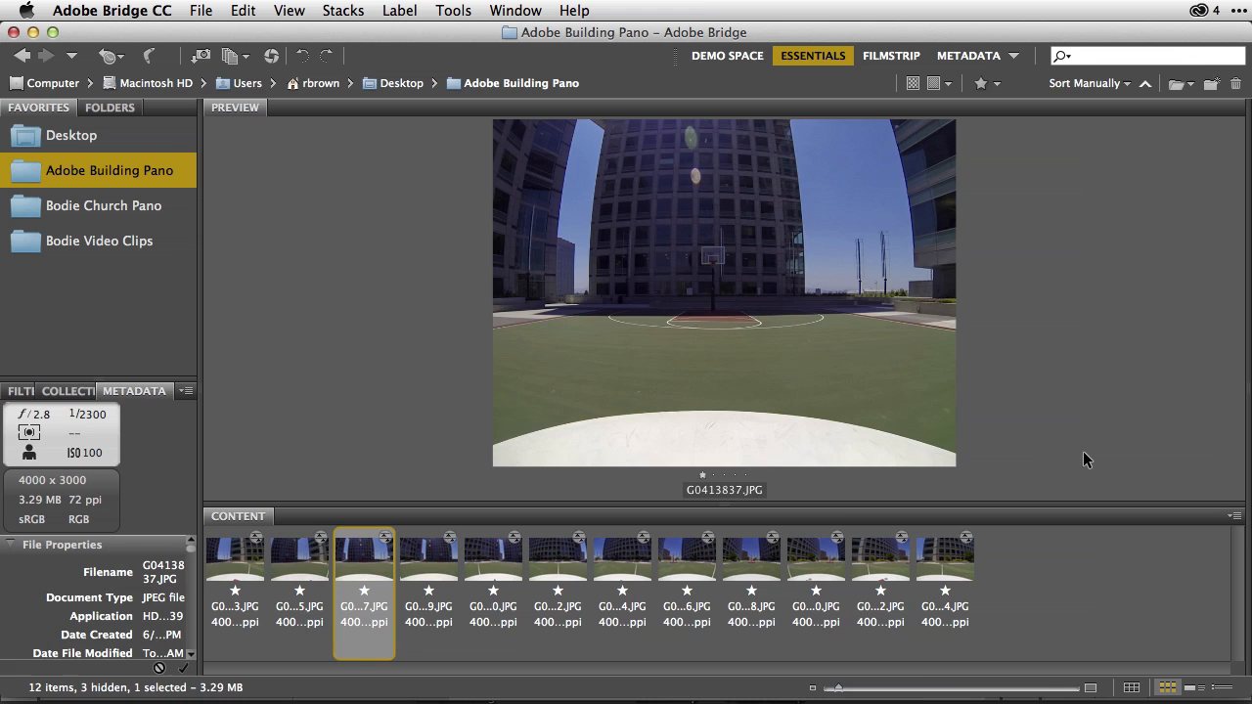
left_click(299, 558)
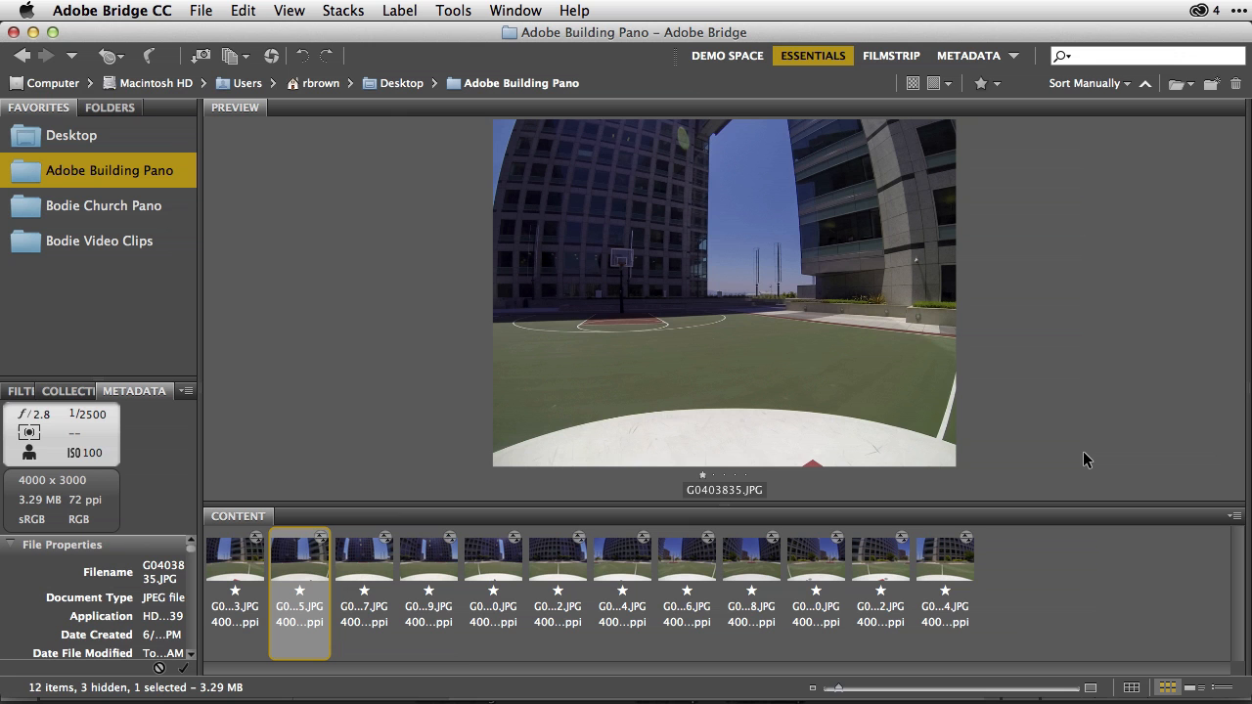
Select all twelve building photos and open them together in Camera Raw.
key("cmd+a")
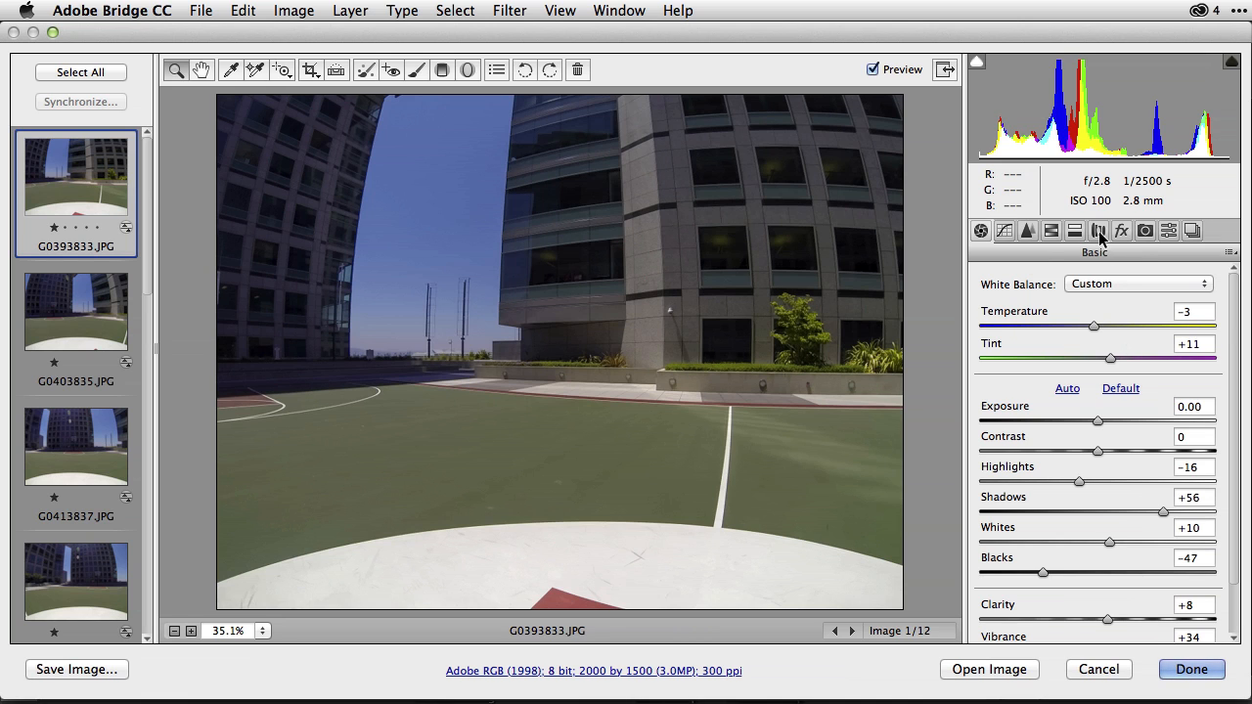
mouse_move(1095, 231)
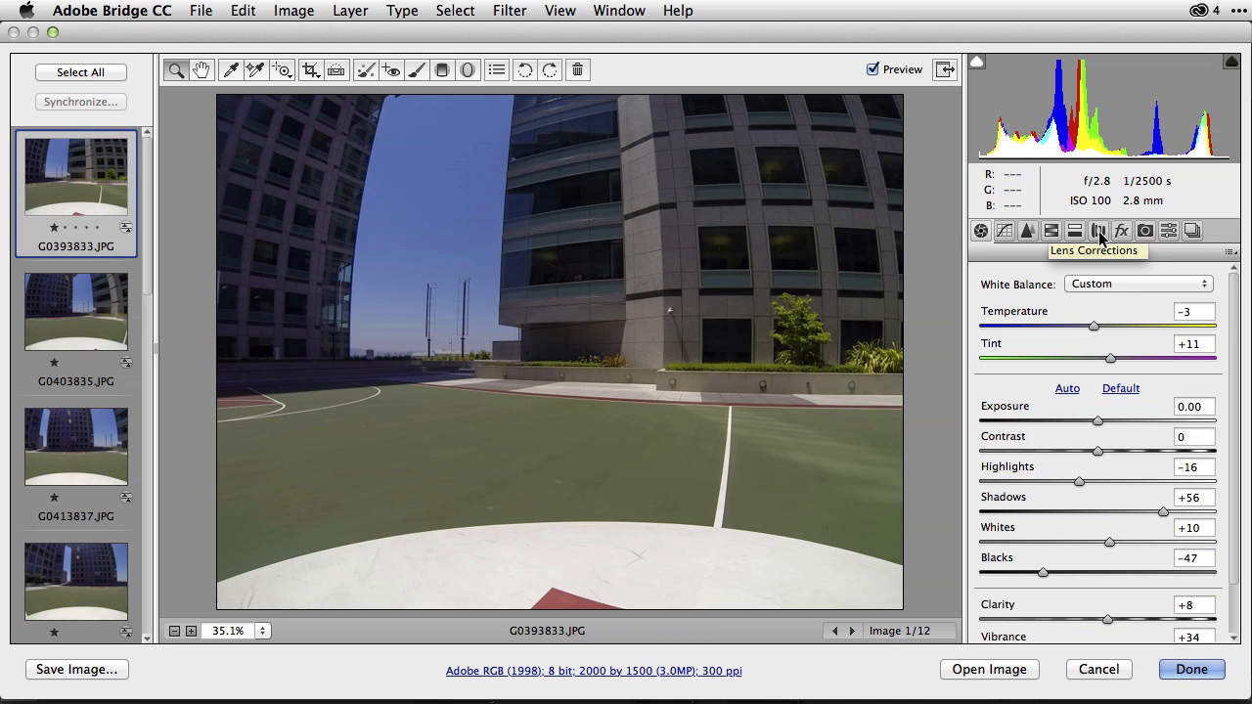
Enable the GoPro Hero3-Black Edition lens profile correction on G0393833.JPG and compare with the uncorrected preview.
left_click(1095, 231)
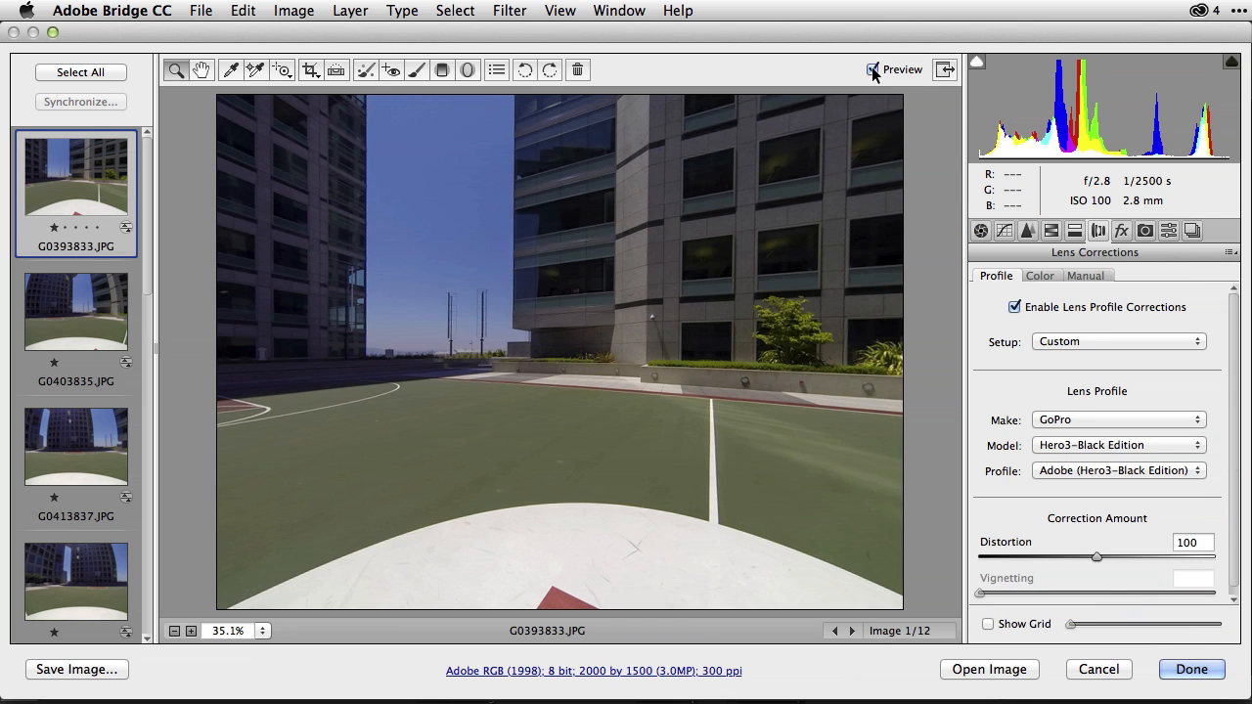
left_click(873, 71)
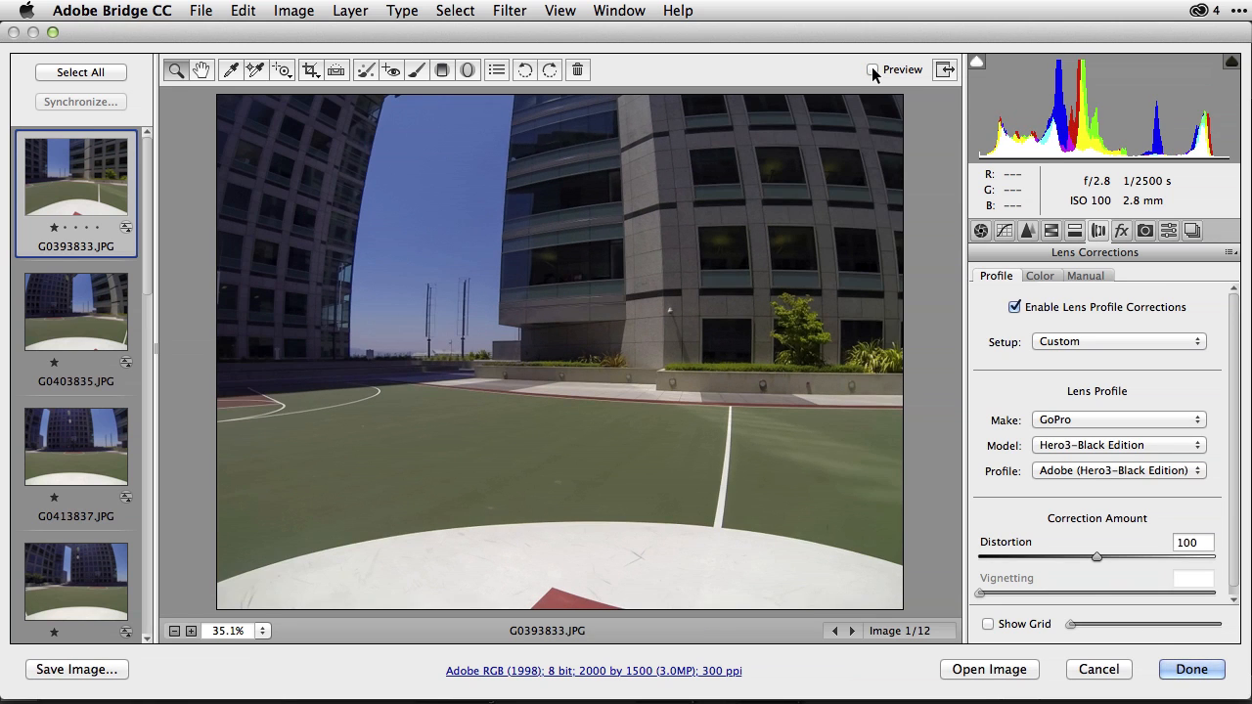
left_click(868, 70)
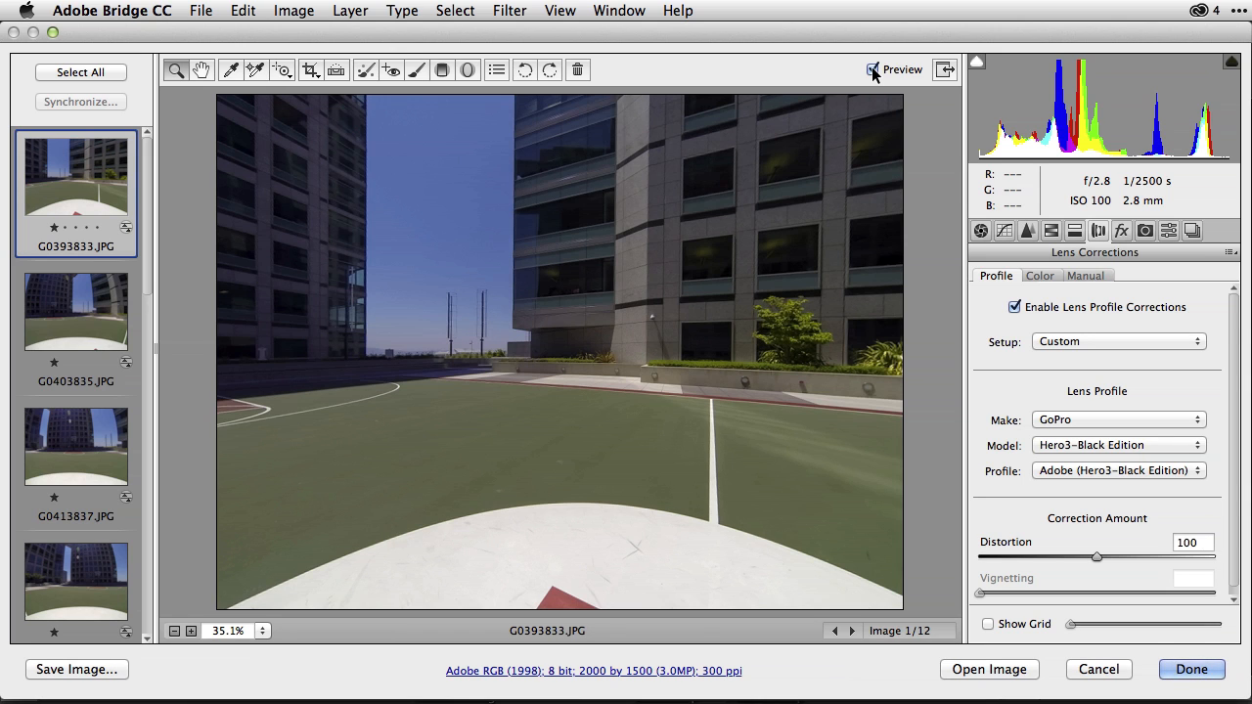
Apply the GoPro lens profile correction to all twelve selected photos and finish editing.
left_click(80, 73)
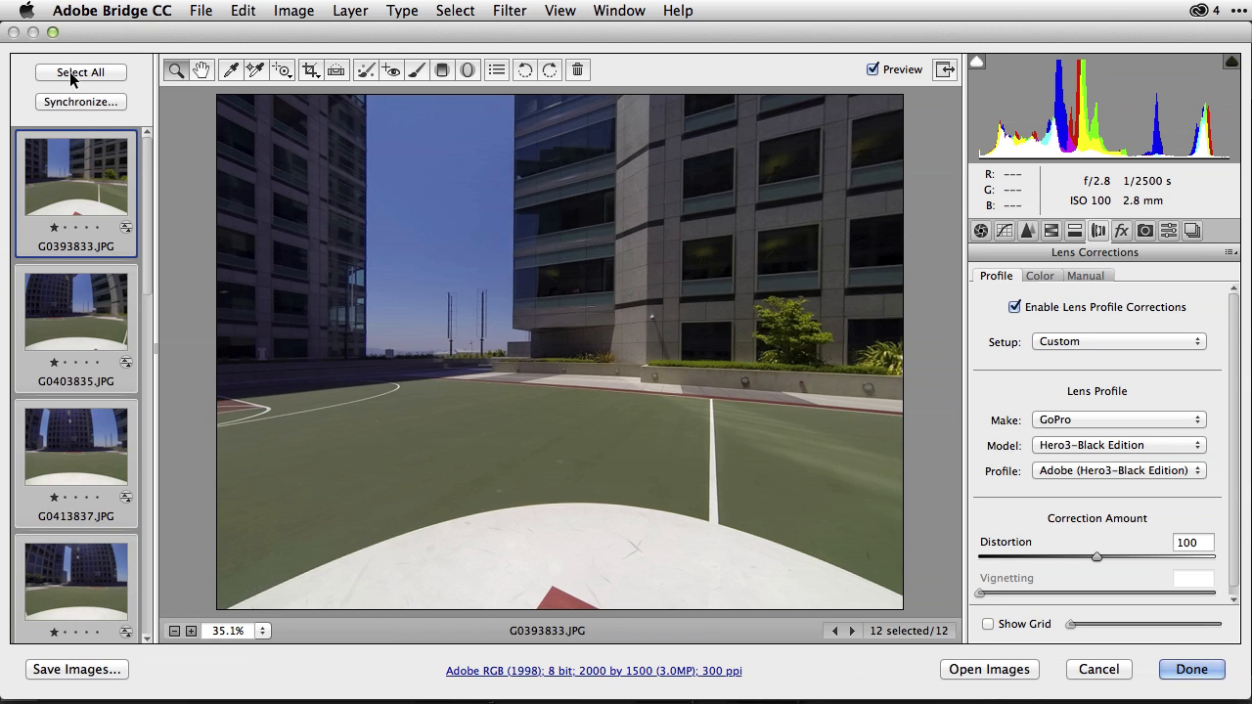
mouse_move(999, 303)
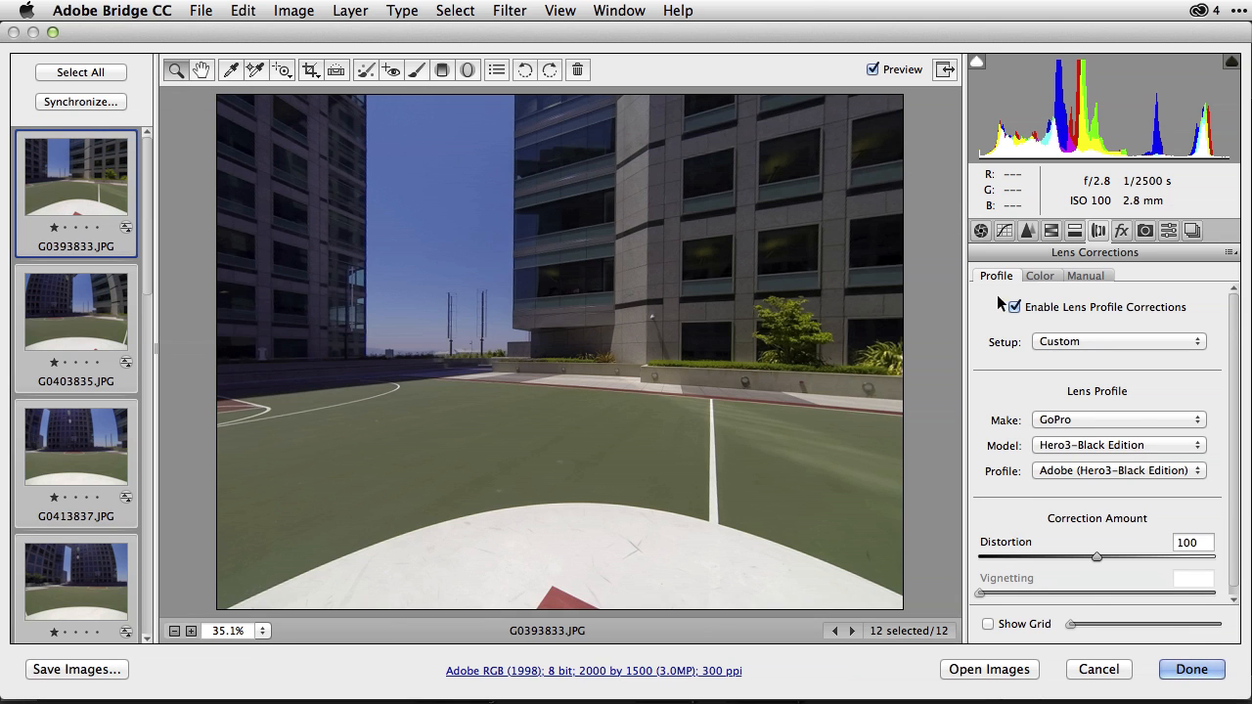
left_click(1013, 308)
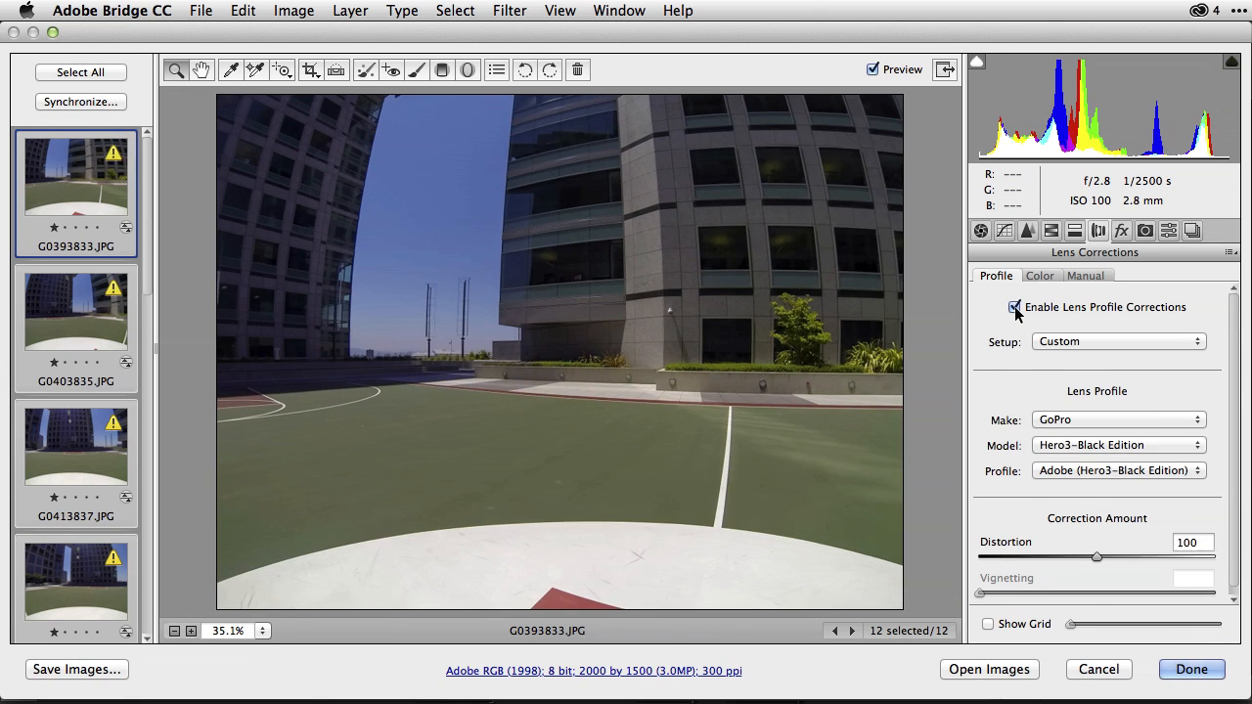
left_click(1013, 307)
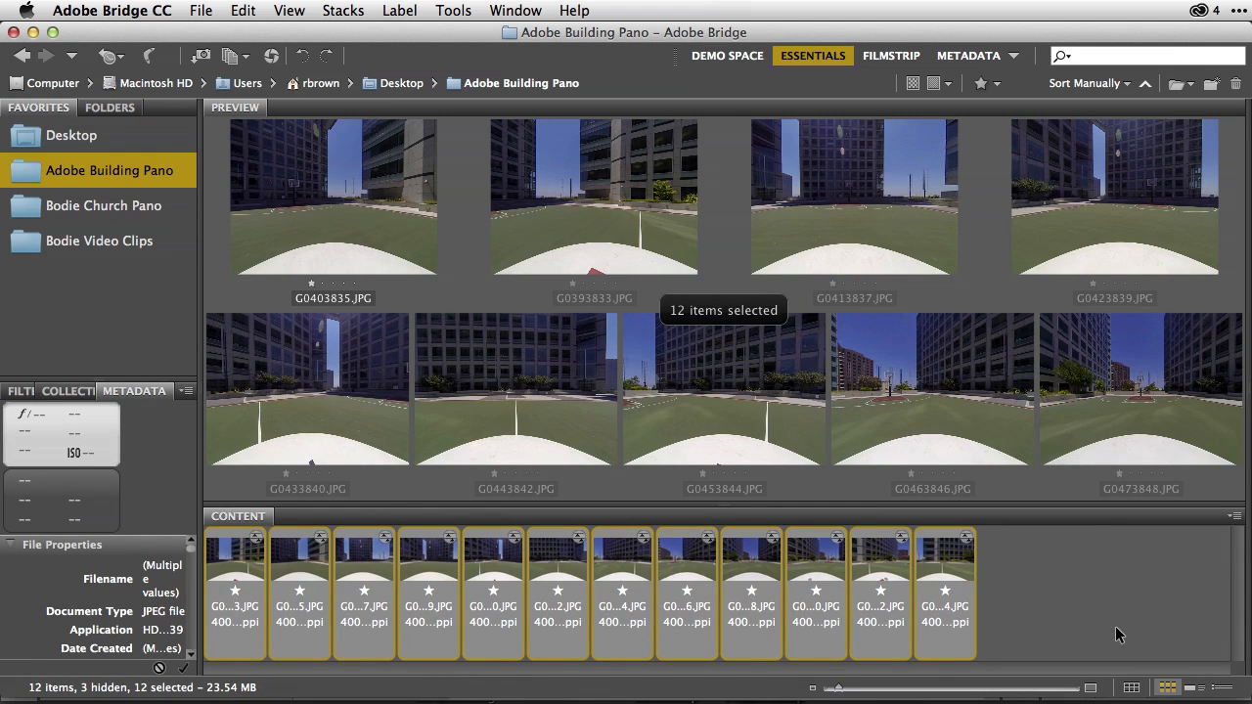
Send the twelve selected building shots to Photoshop's Photomerge via Tools > Photoshop.
left_click(462, 9)
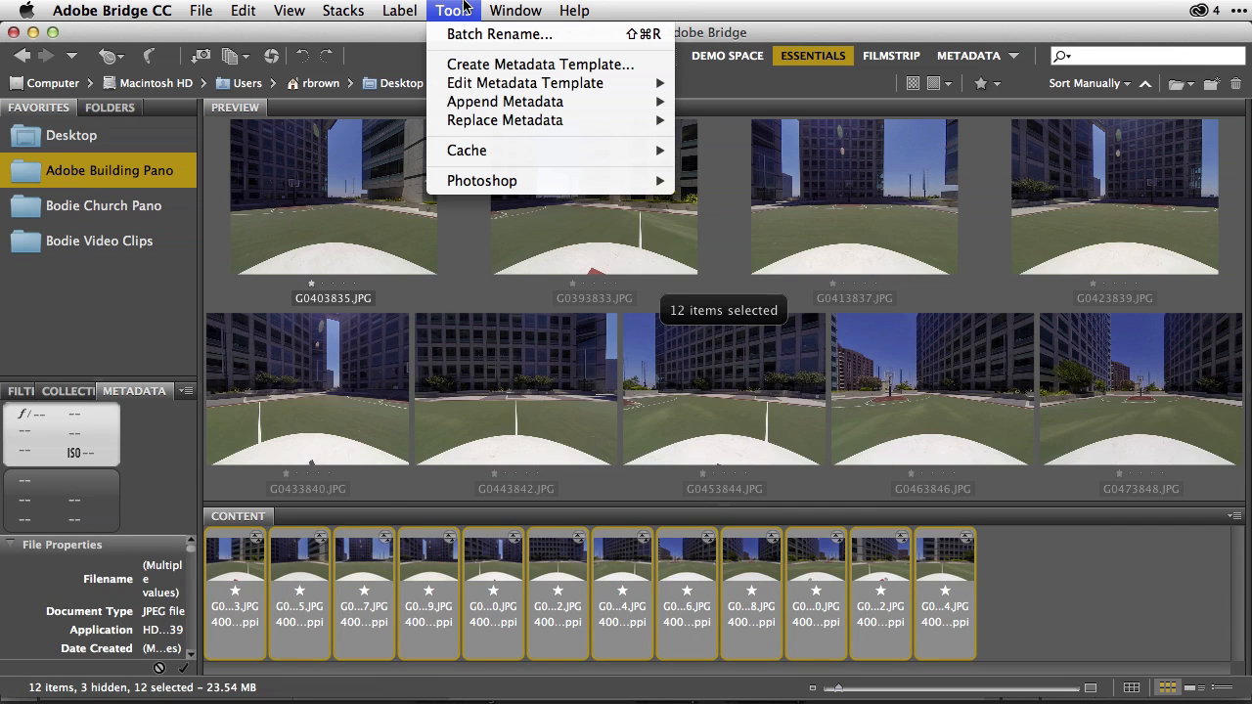
mouse_move(481, 180)
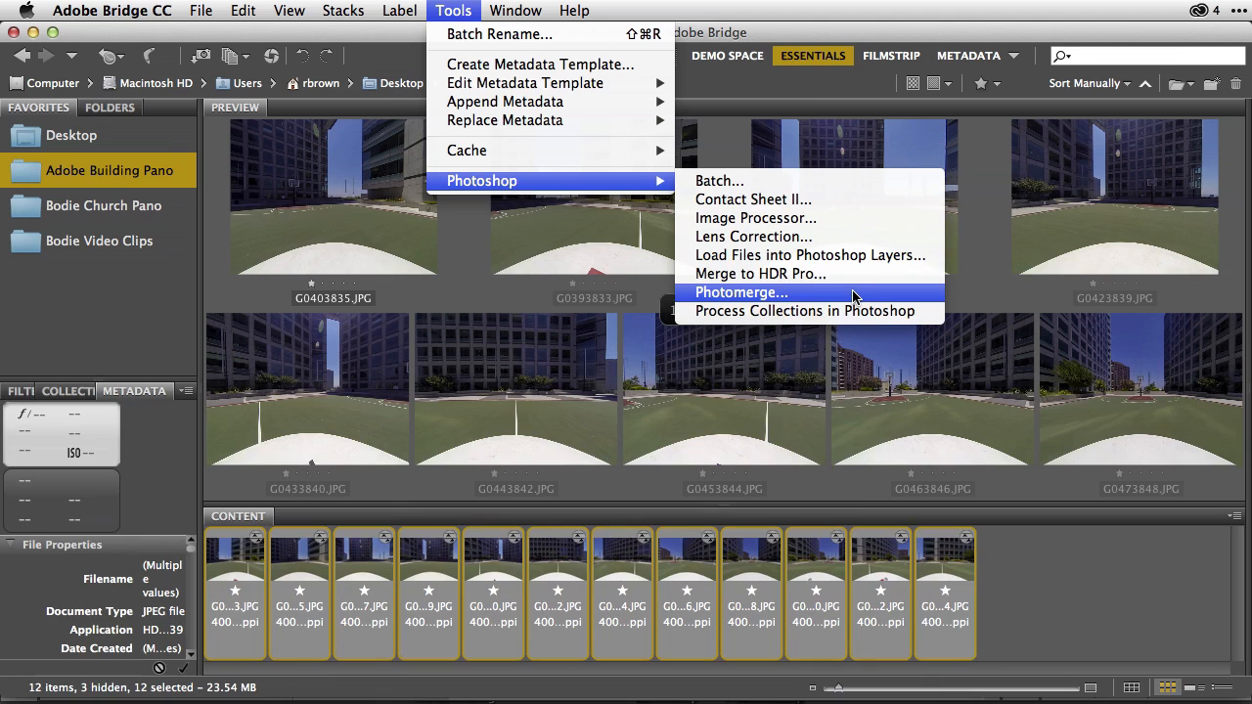
left_click(742, 294)
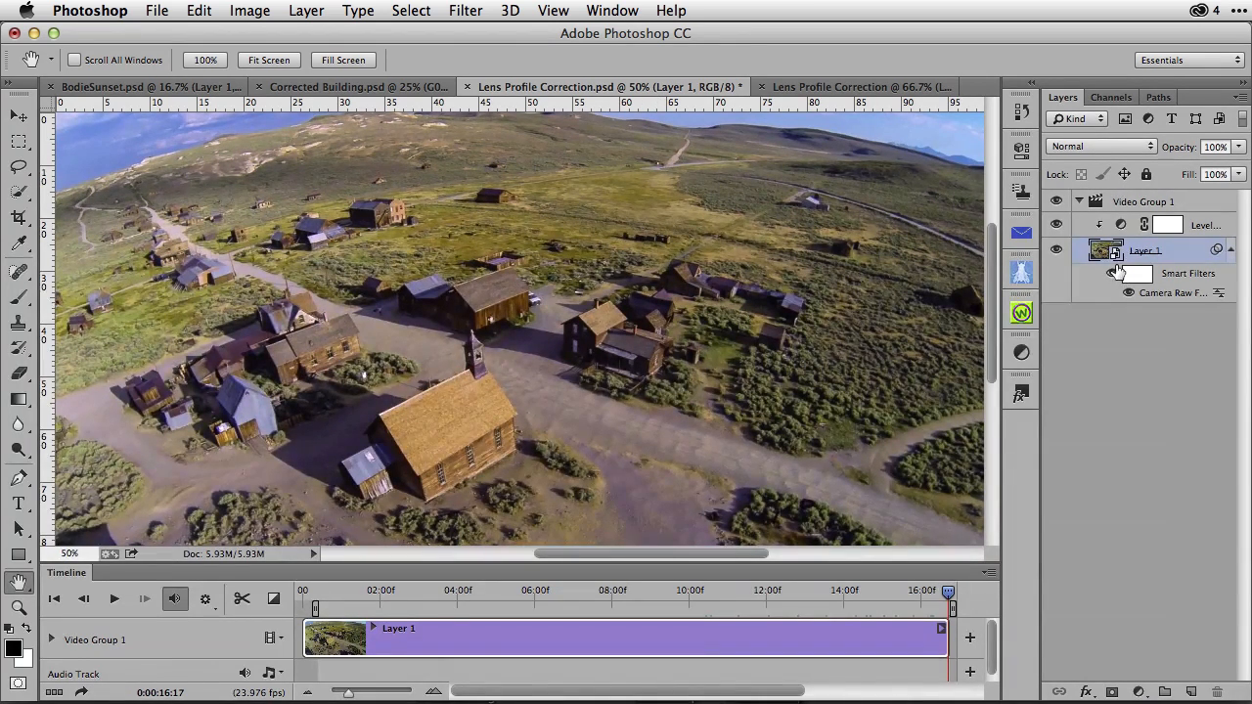
mouse_move(1107, 258)
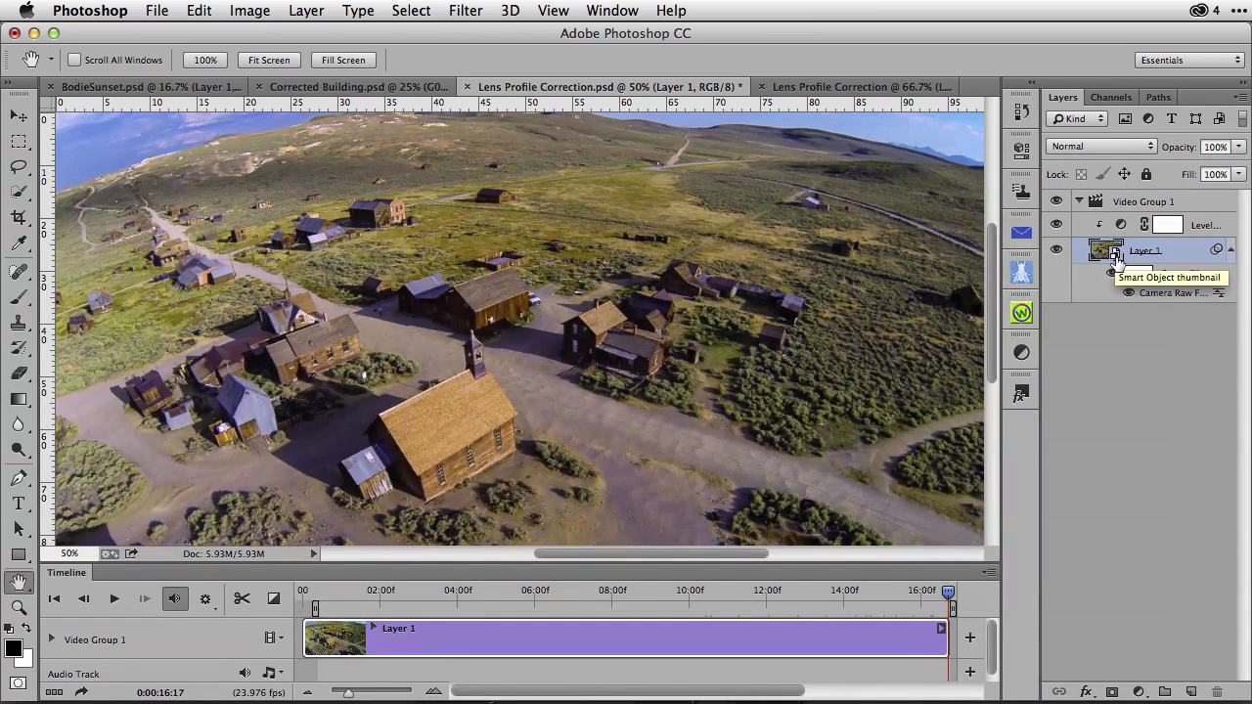
left_click(477, 11)
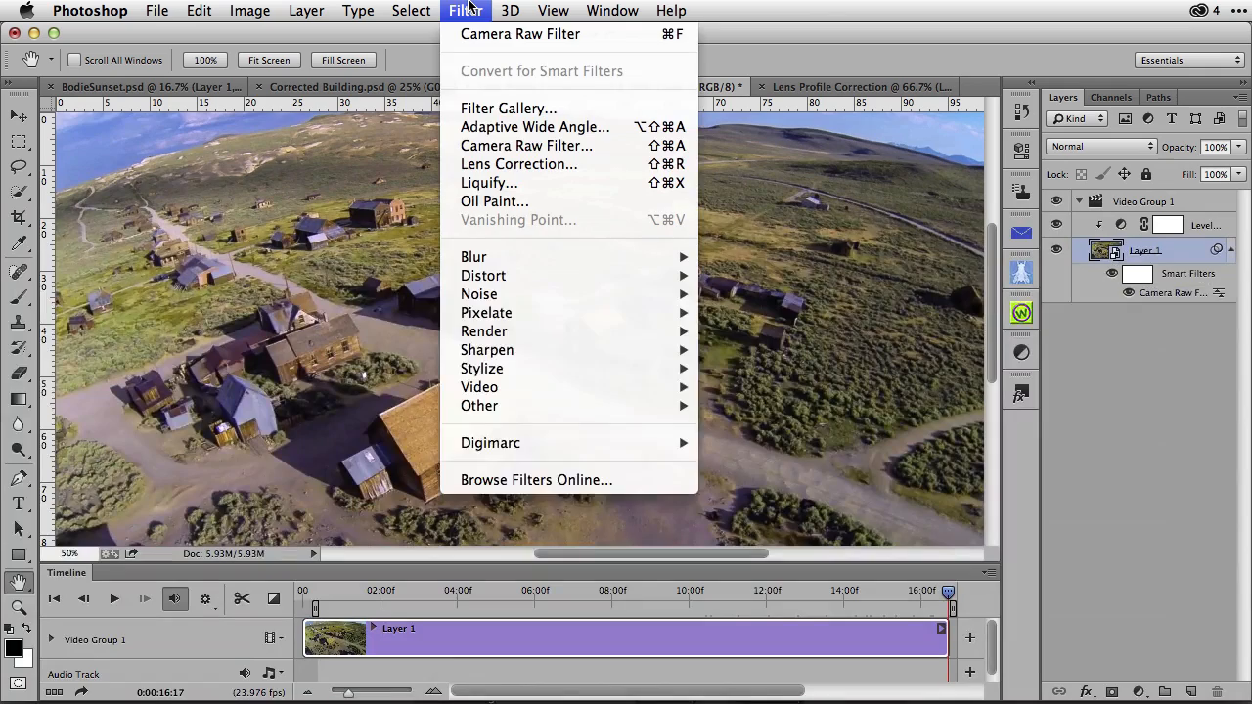
mouse_move(532, 172)
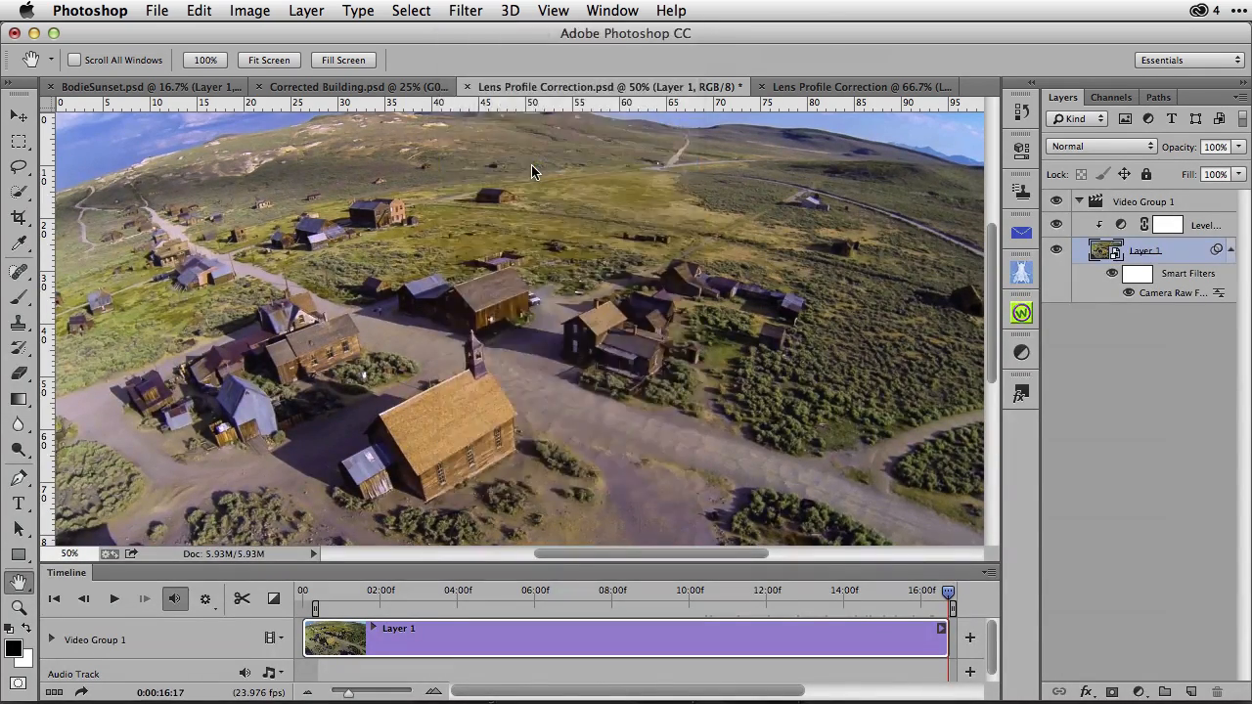
Add a Lens Correction smart filter to the Bodie video layer with camera make GoPro, Hero3 Black Edition profile.
left_click(466, 12)
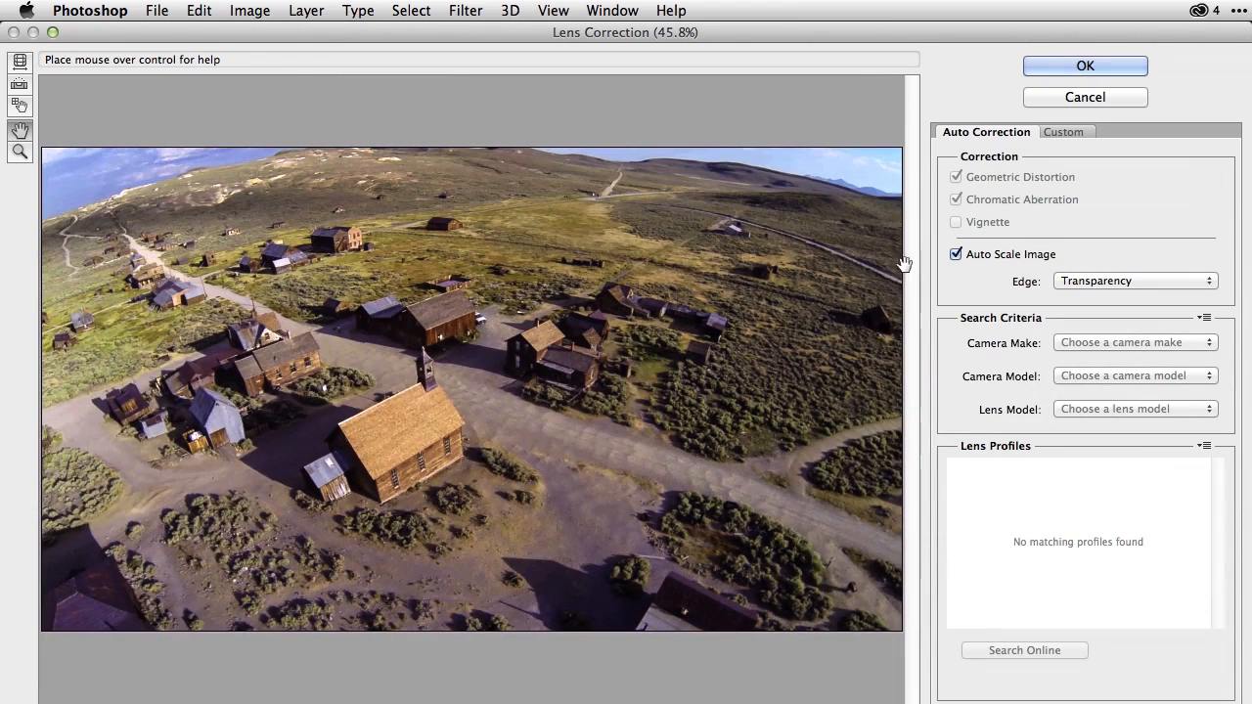
mouse_move(1119, 348)
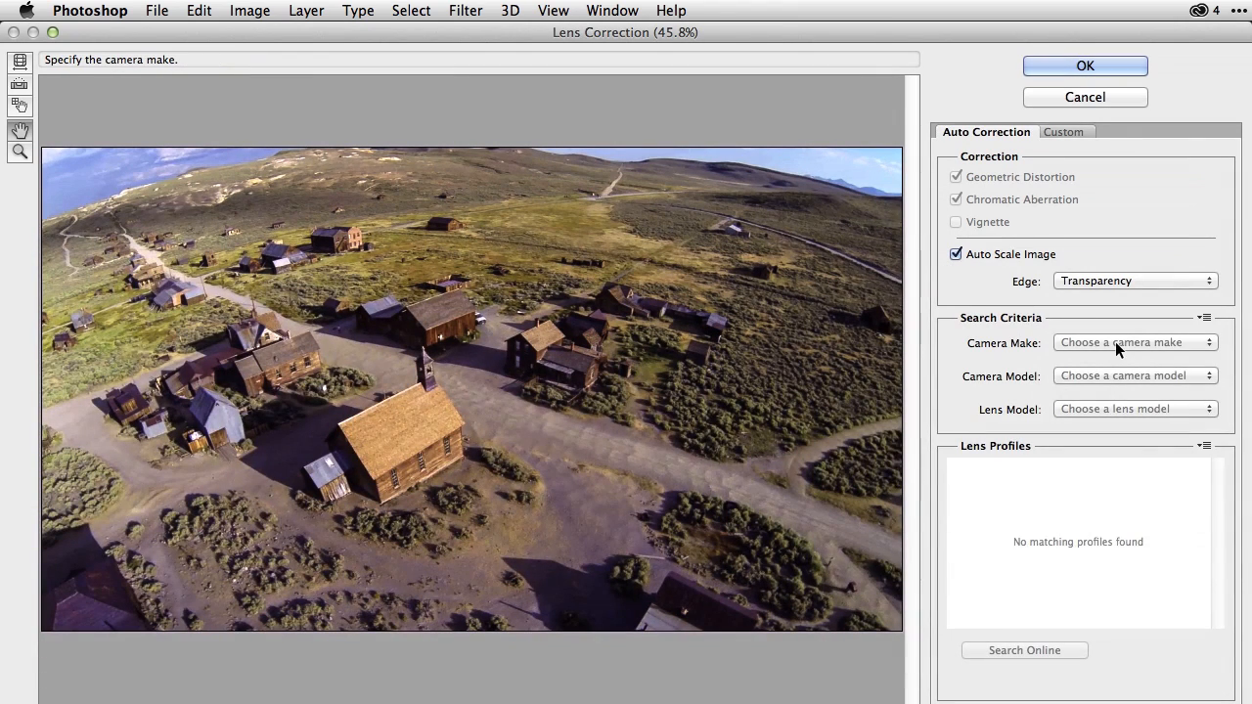
left_click(1134, 342)
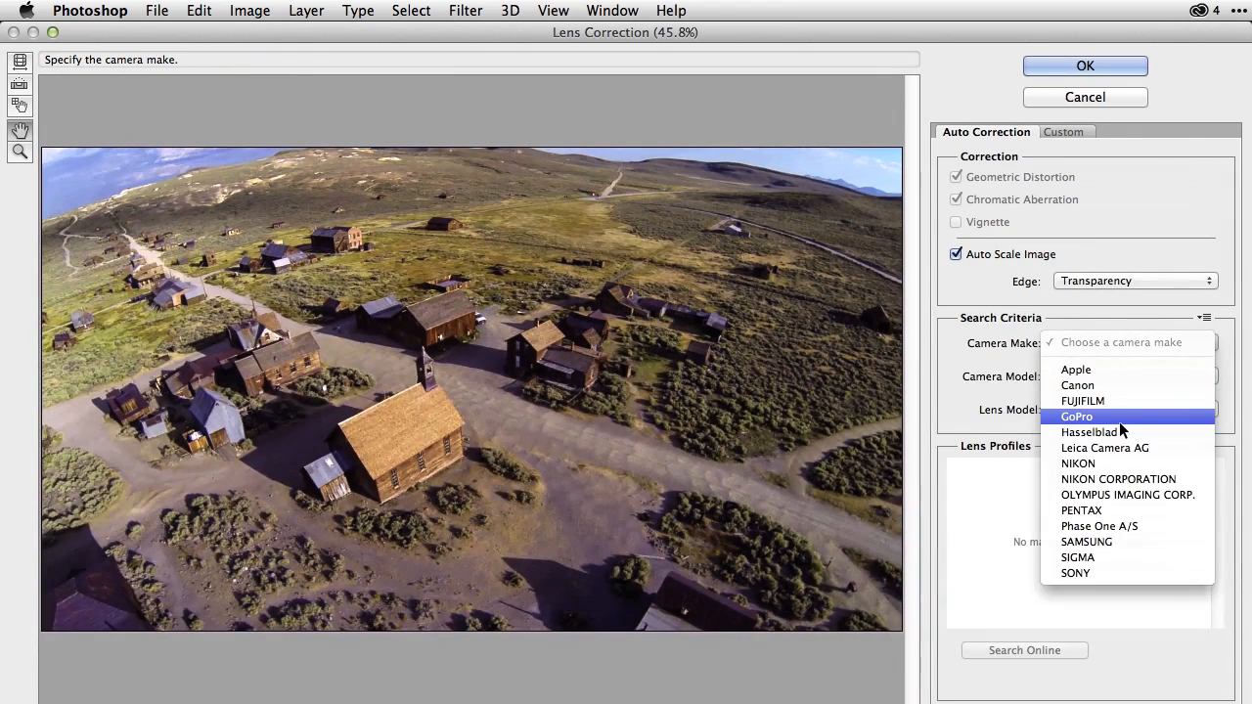
left_click(1075, 416)
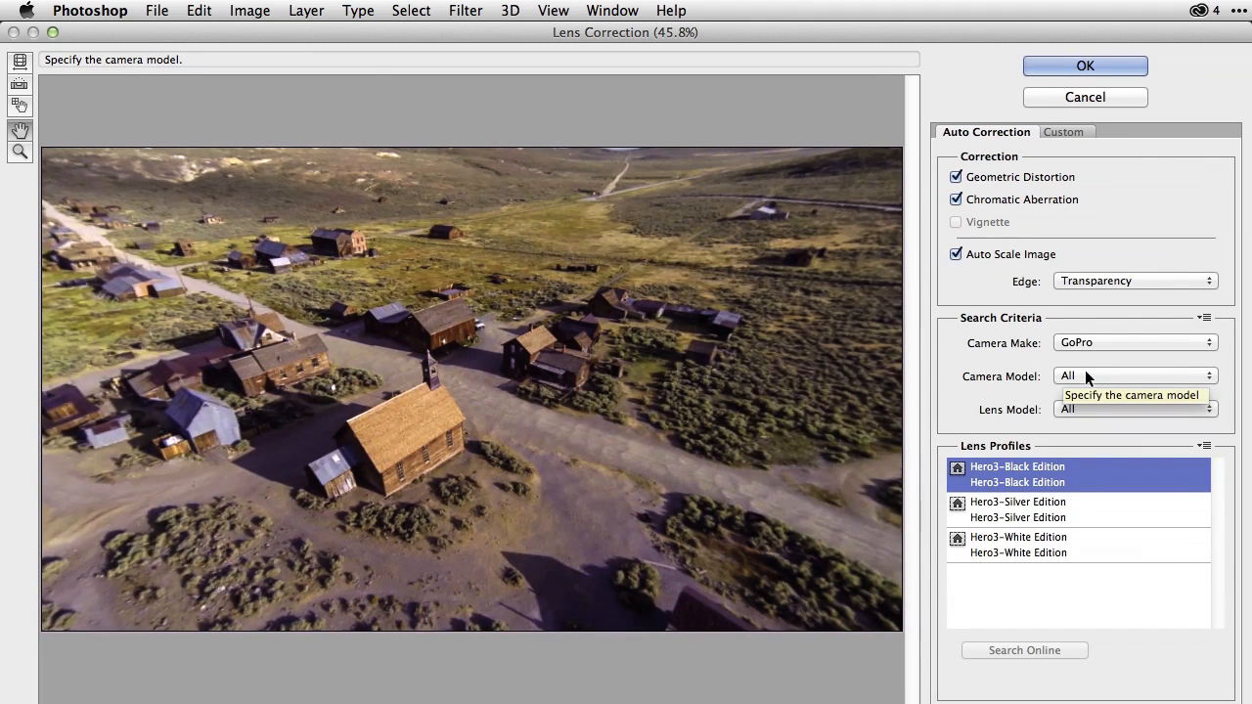
left_click(1094, 66)
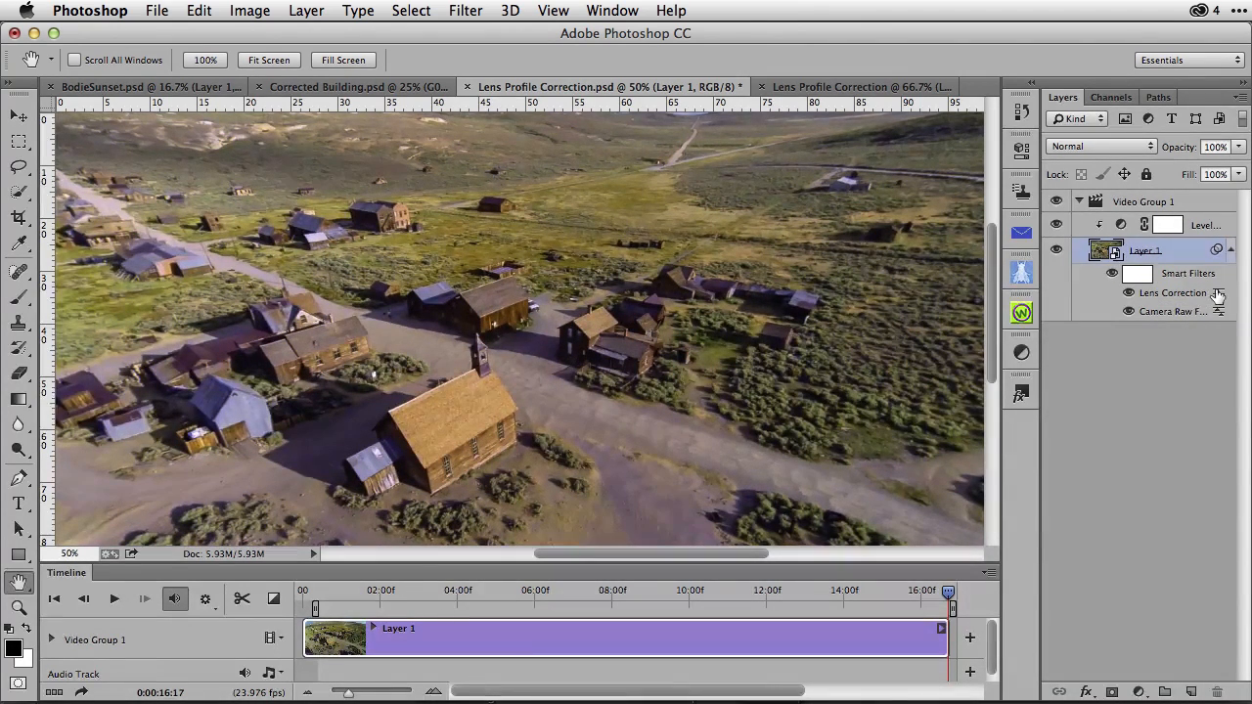
mouse_move(1189, 312)
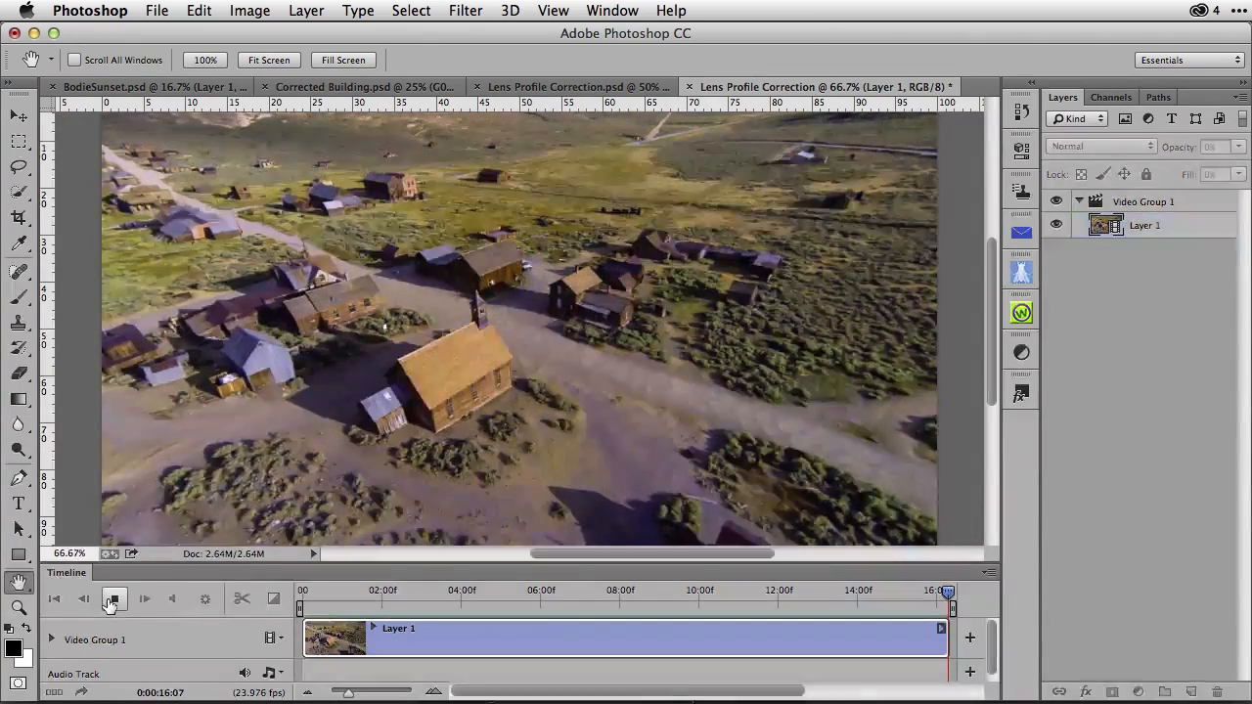
left_click(113, 598)
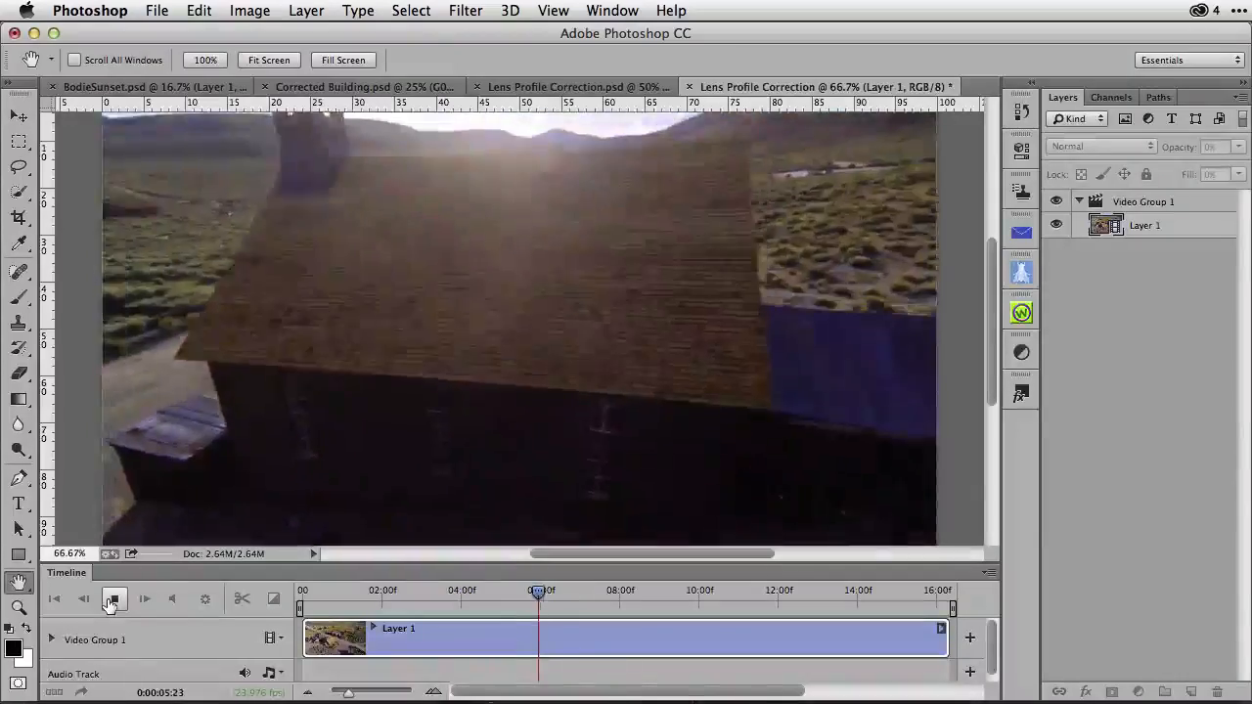
left_click(113, 598)
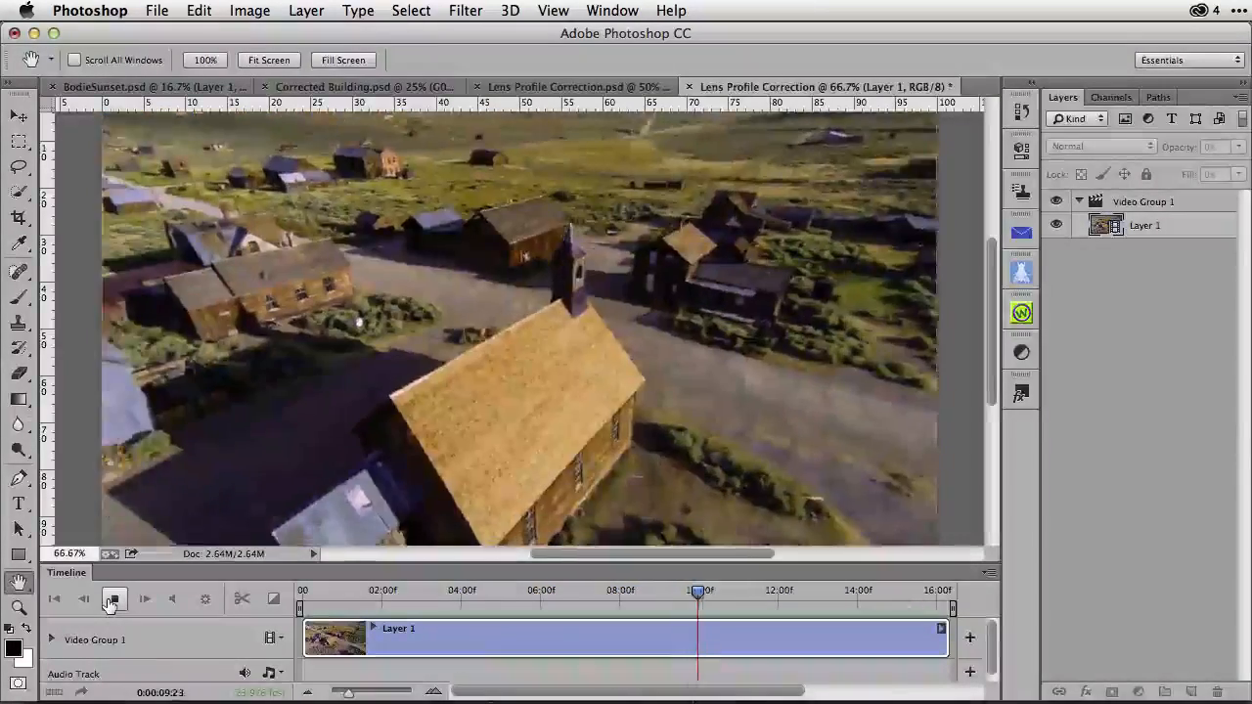
left_click(114, 600)
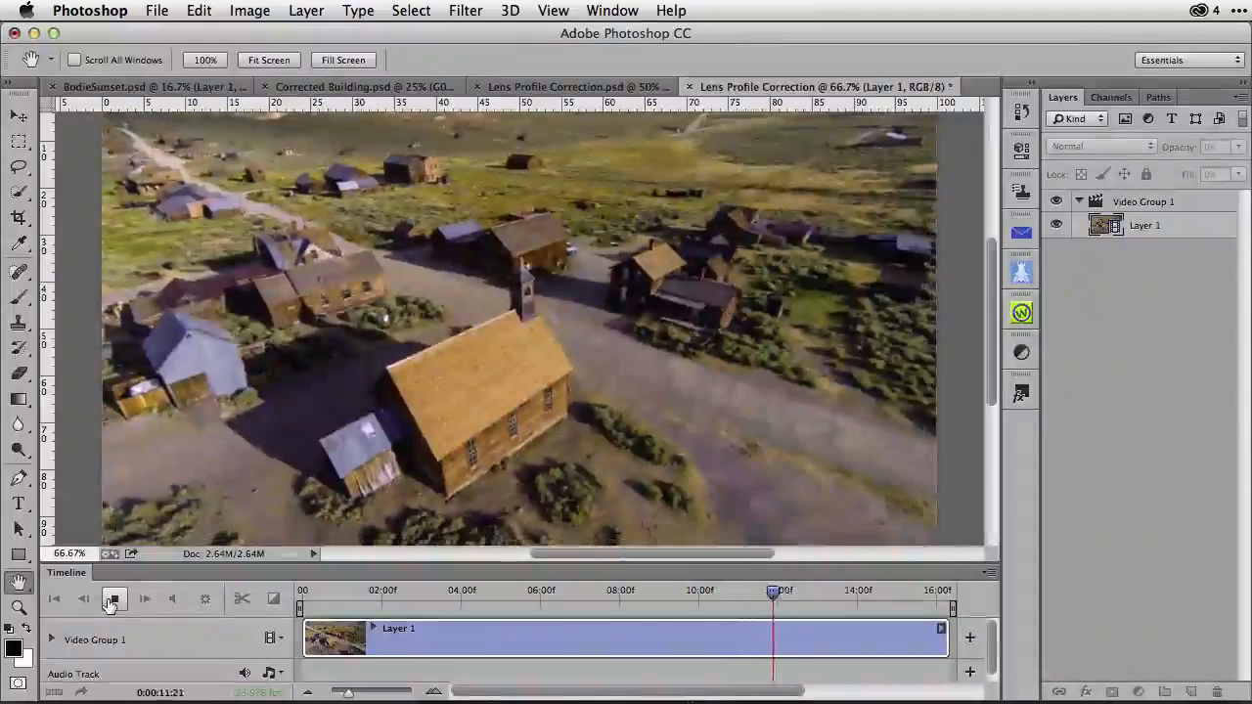
left_click(145, 599)
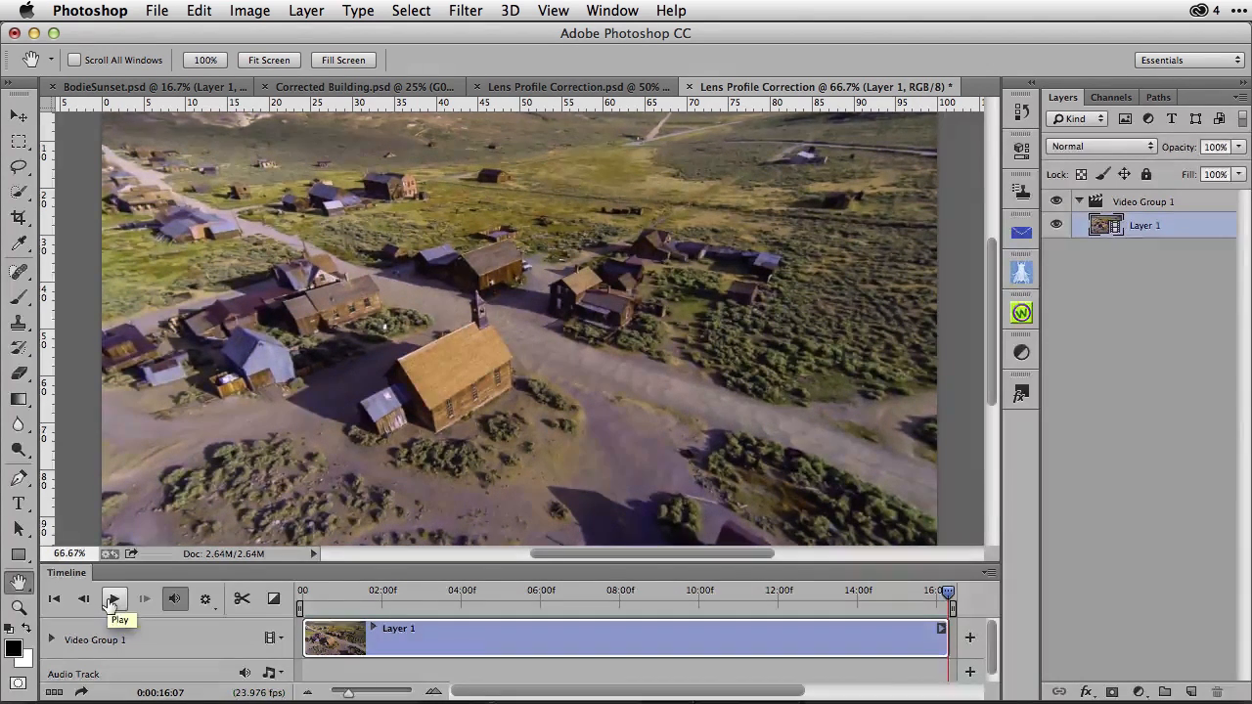
left_click(117, 598)
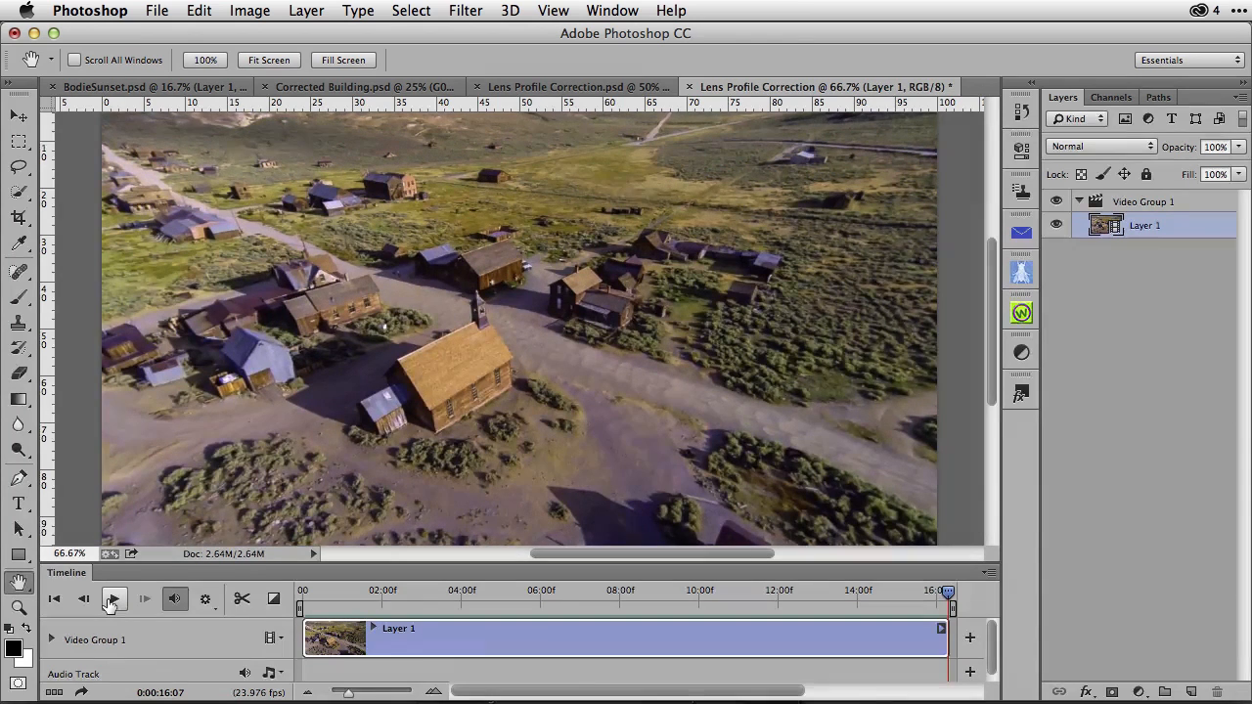